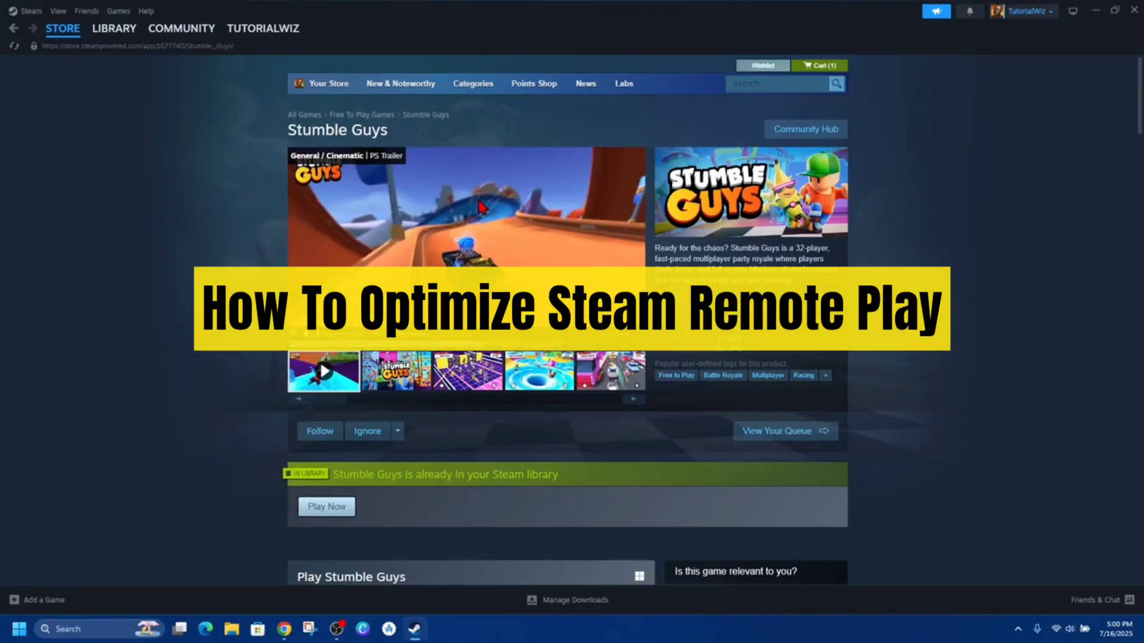
Go from the Stumble Guys store page to its page in the Steam Library.
click(63, 28)
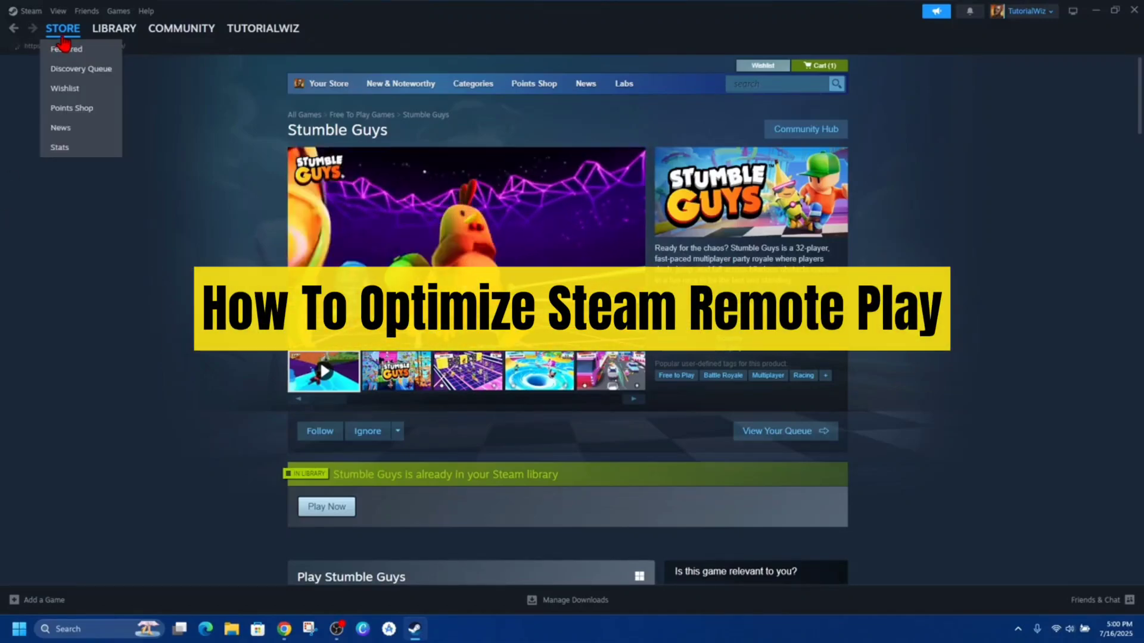
click(114, 28)
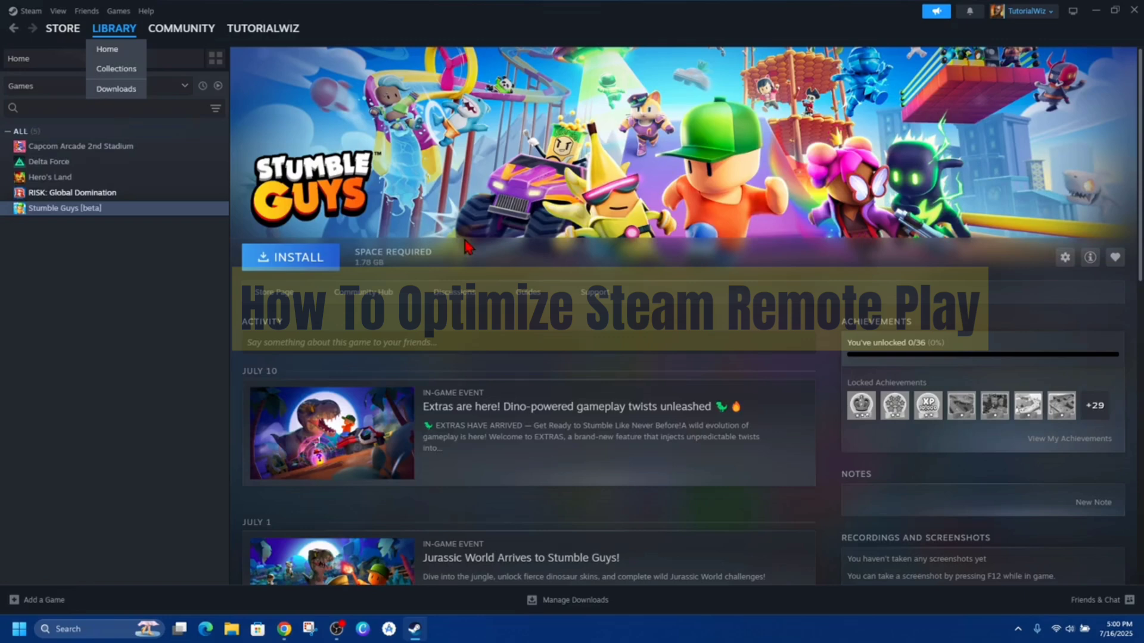
click(93, 367)
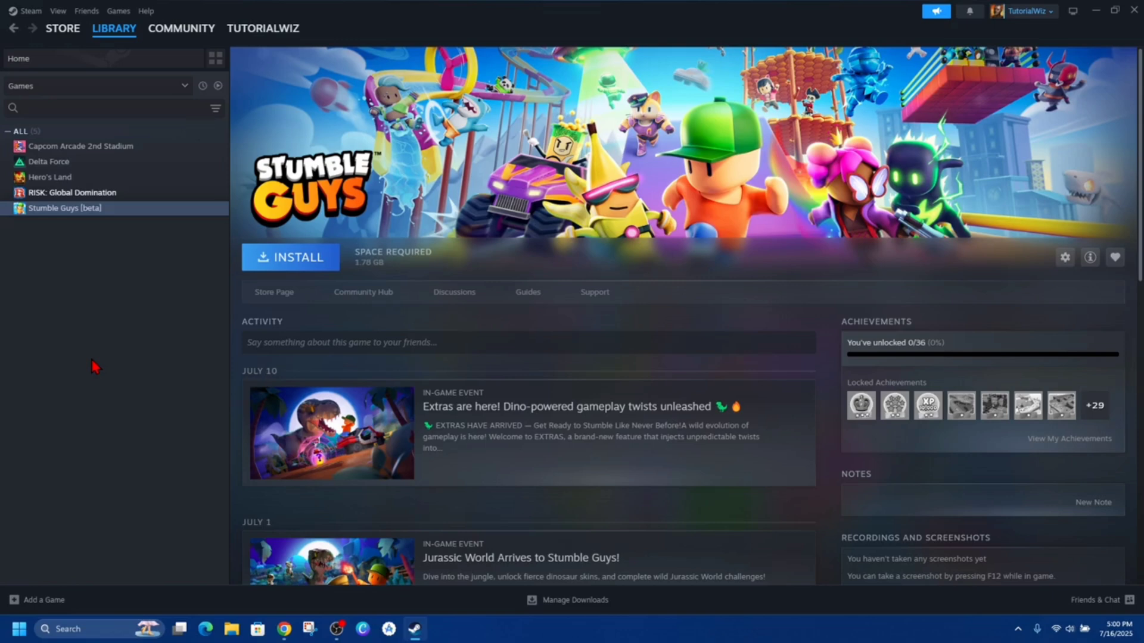
mouse_move(162, 414)
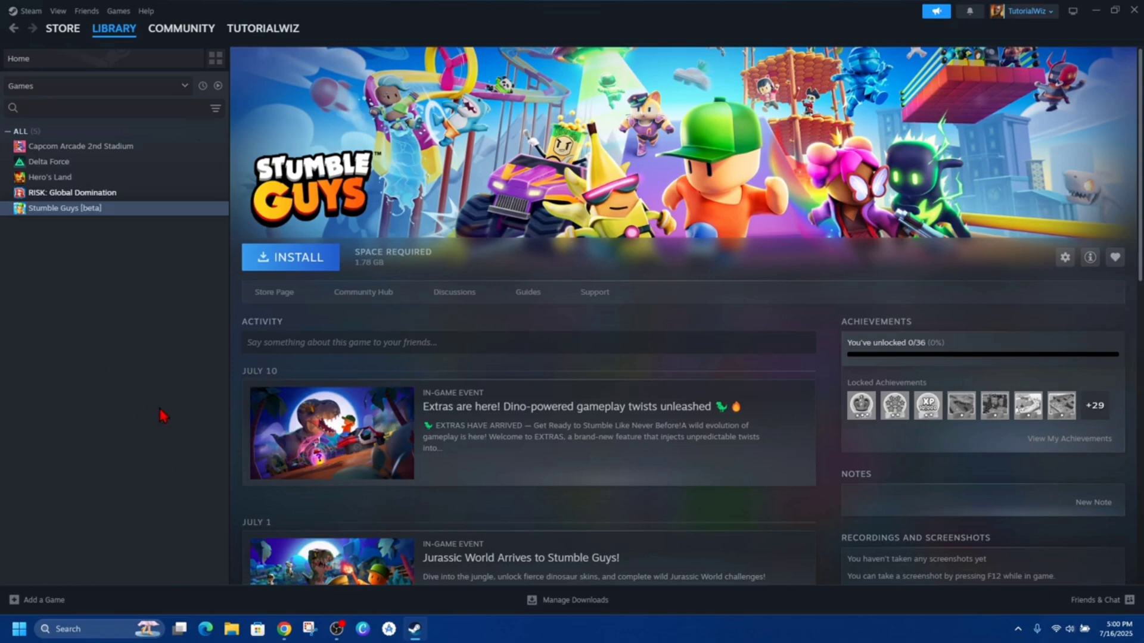
Show Steam Settings' Remote Play section maximized, with Enable Advanced Host Options turned on.
click(29, 10)
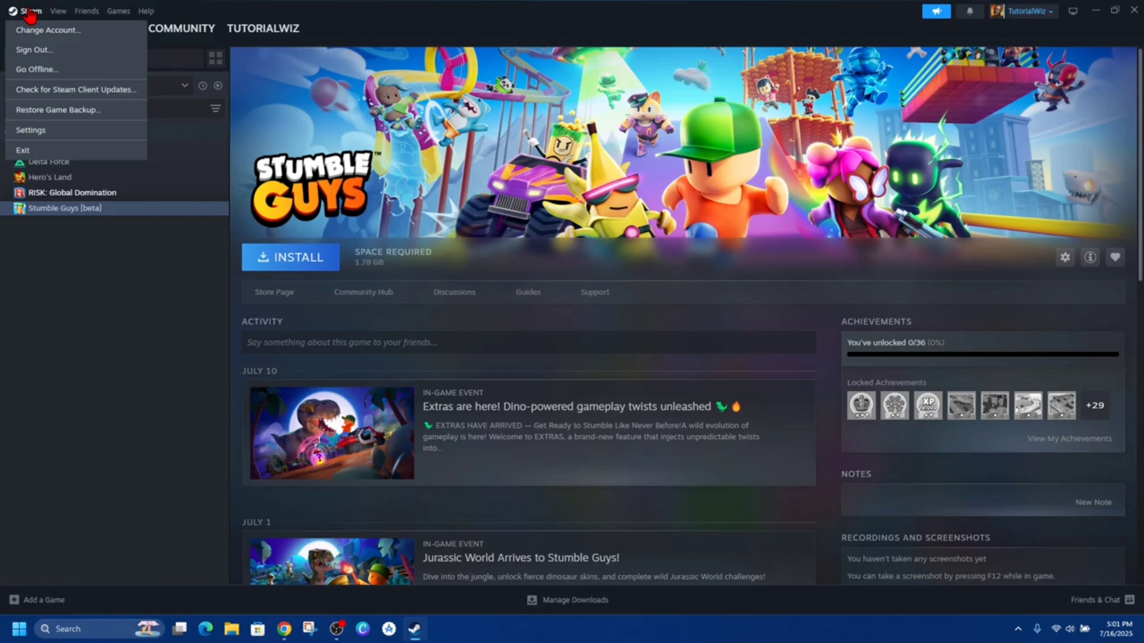
click(31, 130)
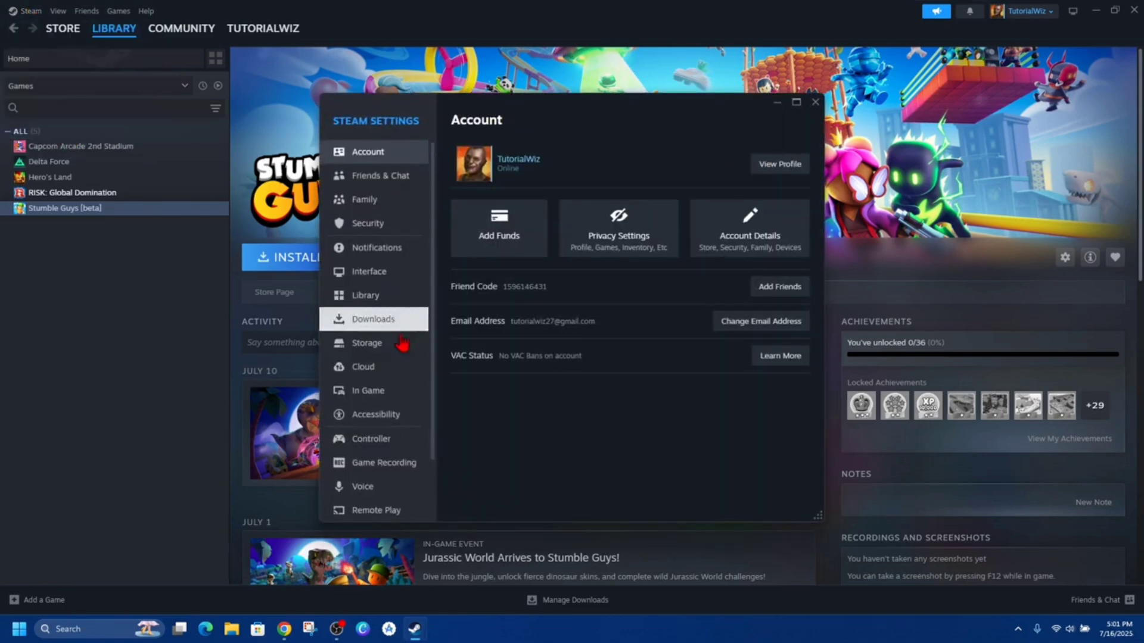
click(376, 510)
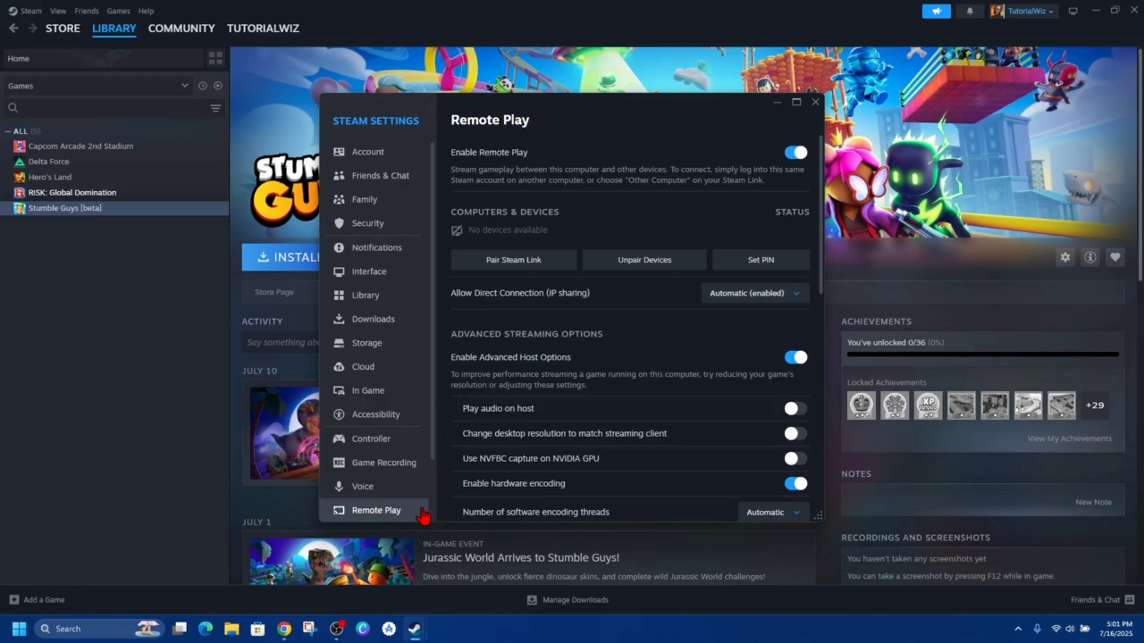
click(797, 101)
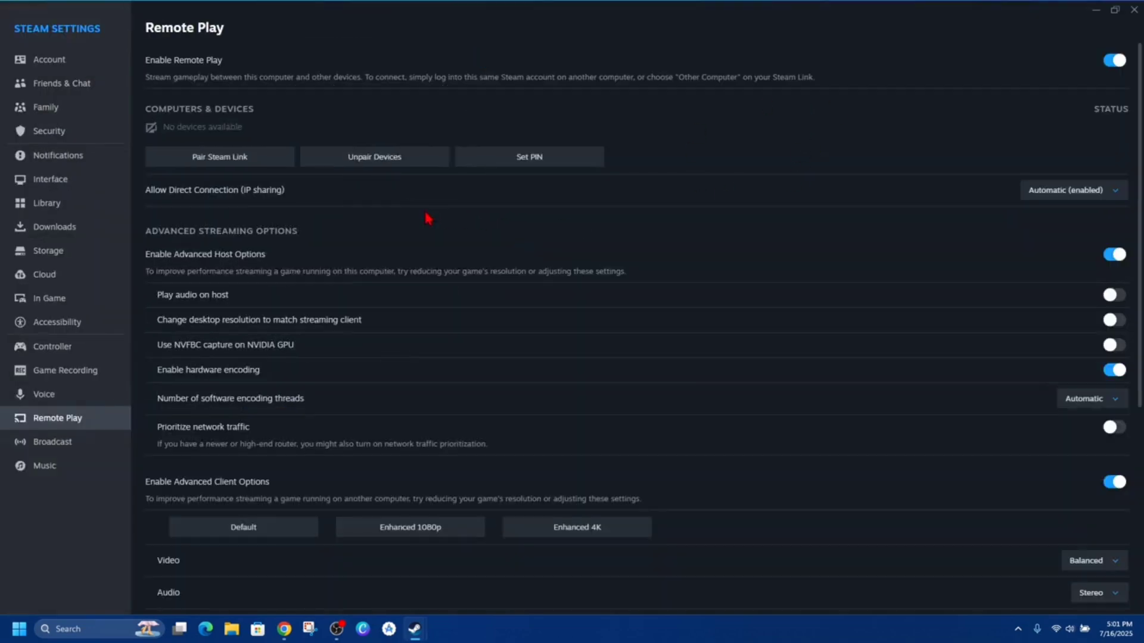
click(1108, 254)
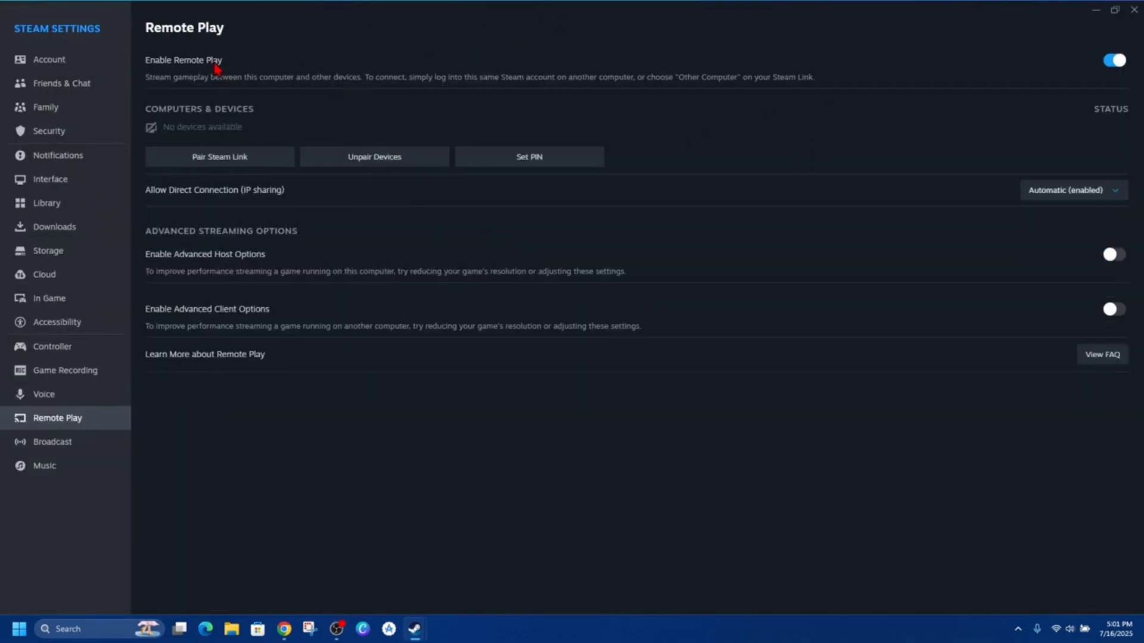
mouse_move(981, 241)
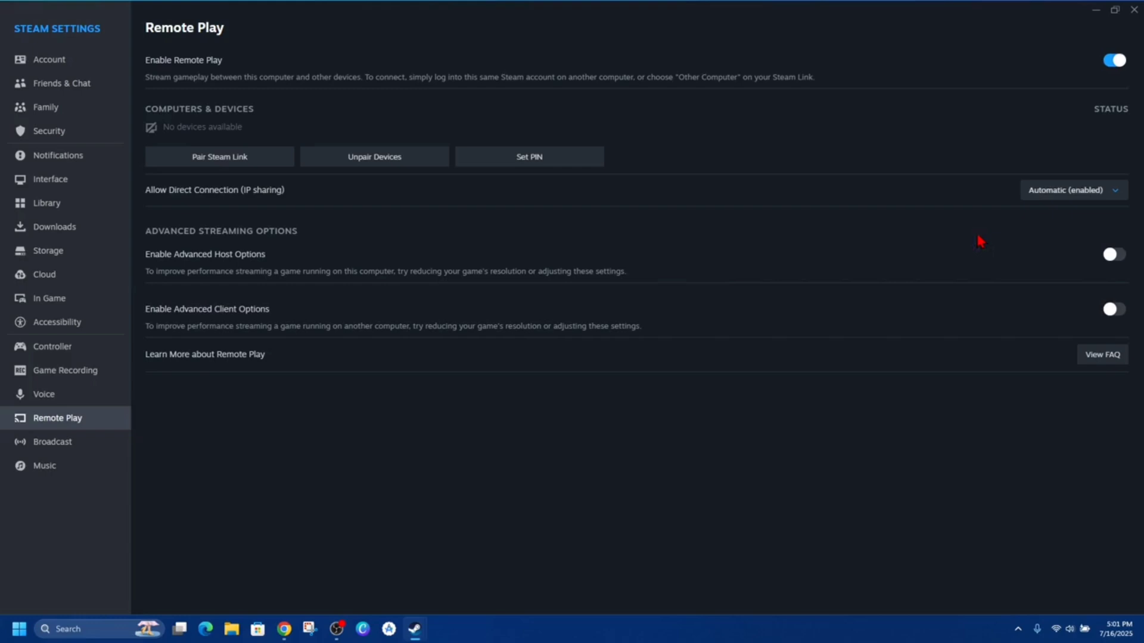
click(1108, 254)
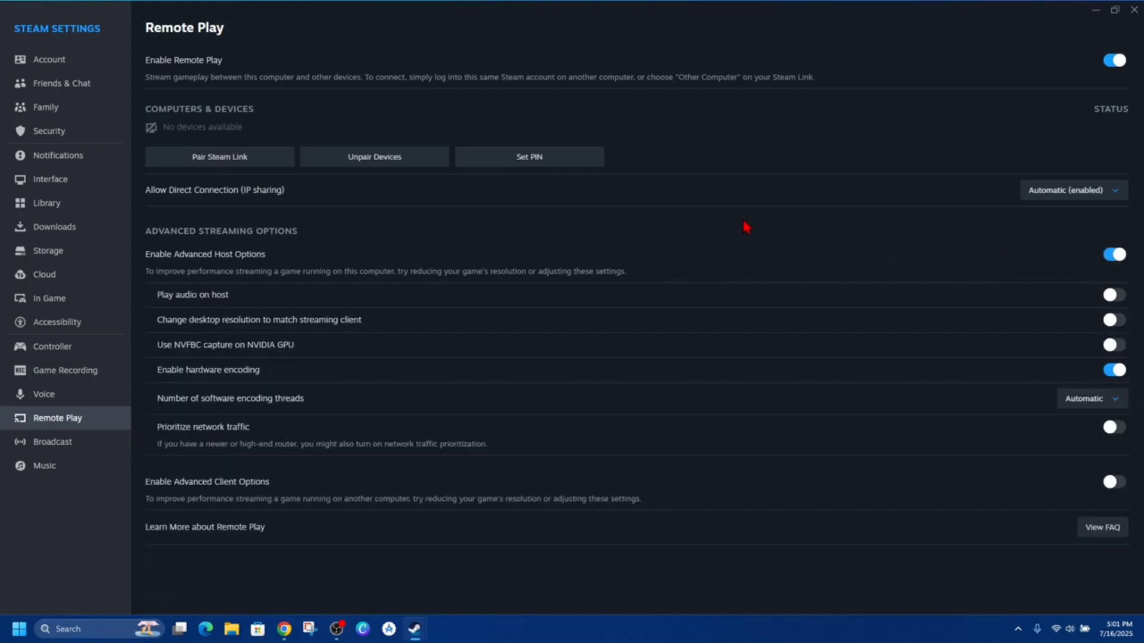
mouse_move(237, 385)
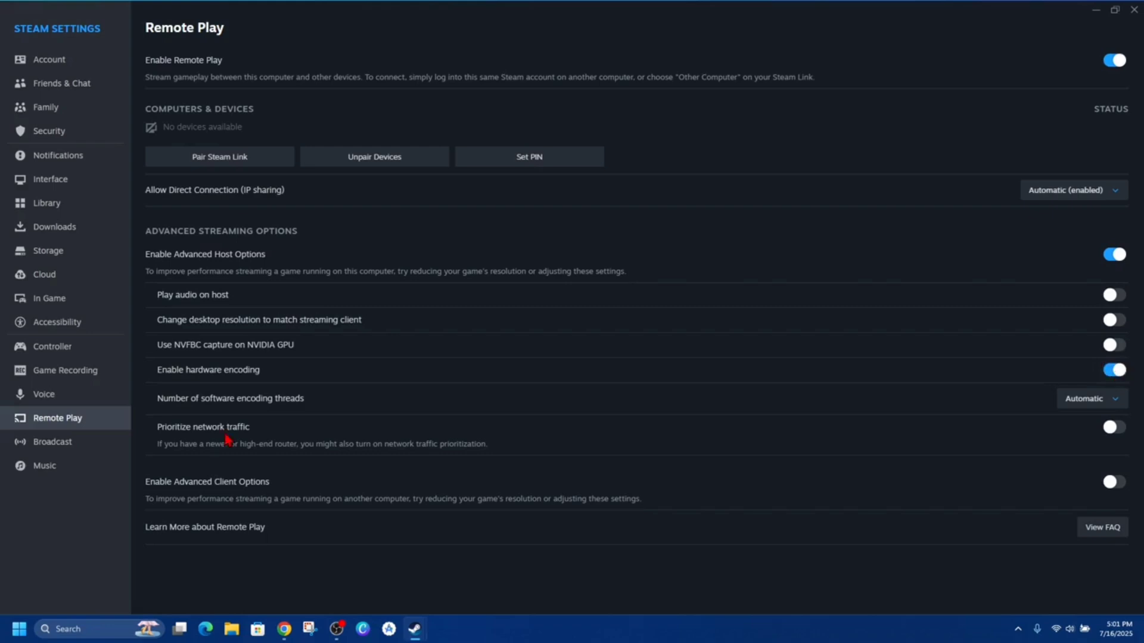
mouse_move(261, 443)
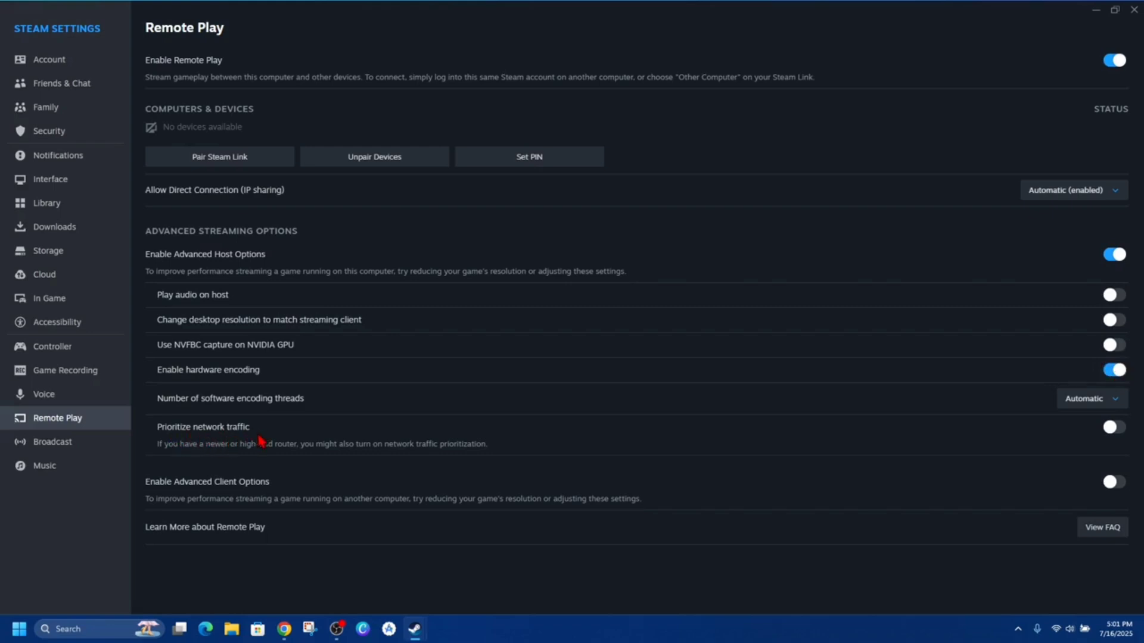
Switch on network traffic prioritization under the advanced host streaming options.
click(1110, 428)
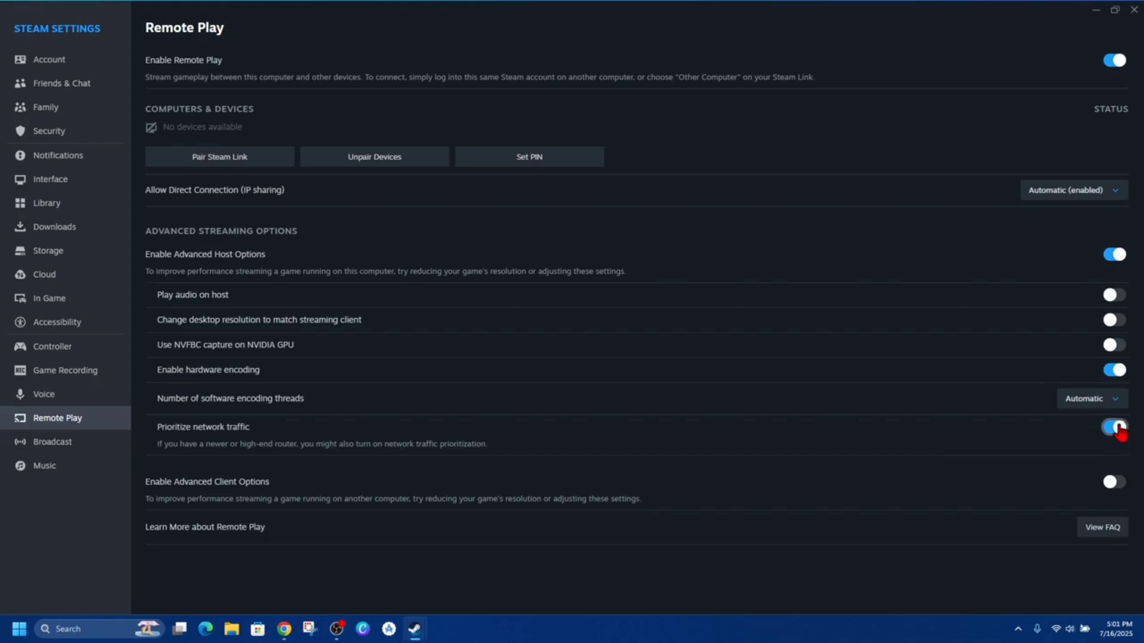
click(1110, 426)
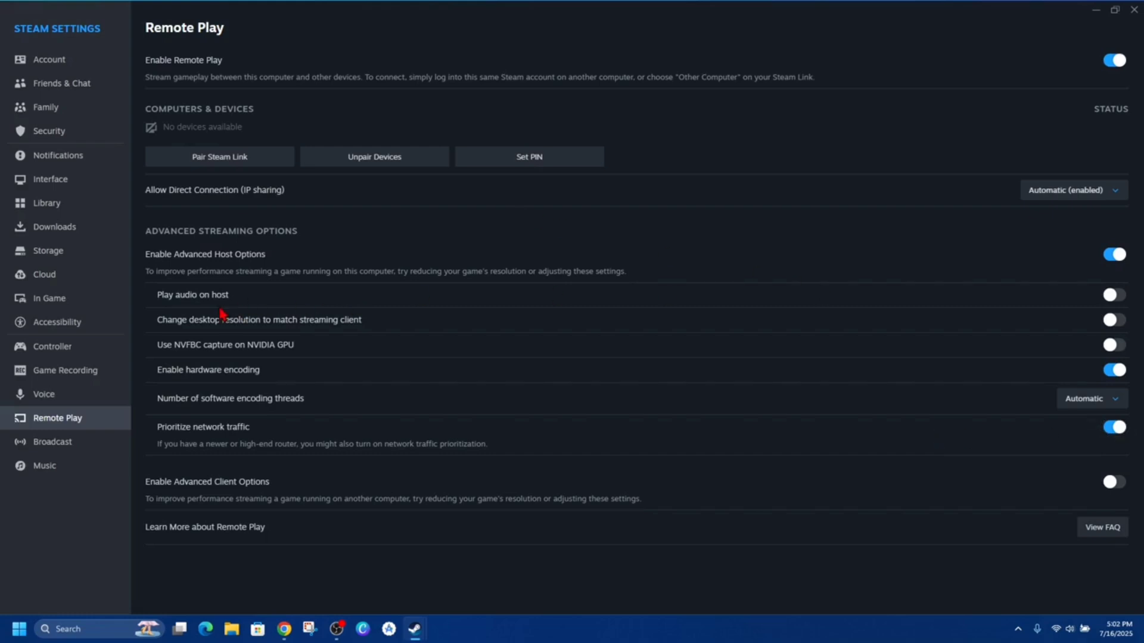
mouse_move(228, 312)
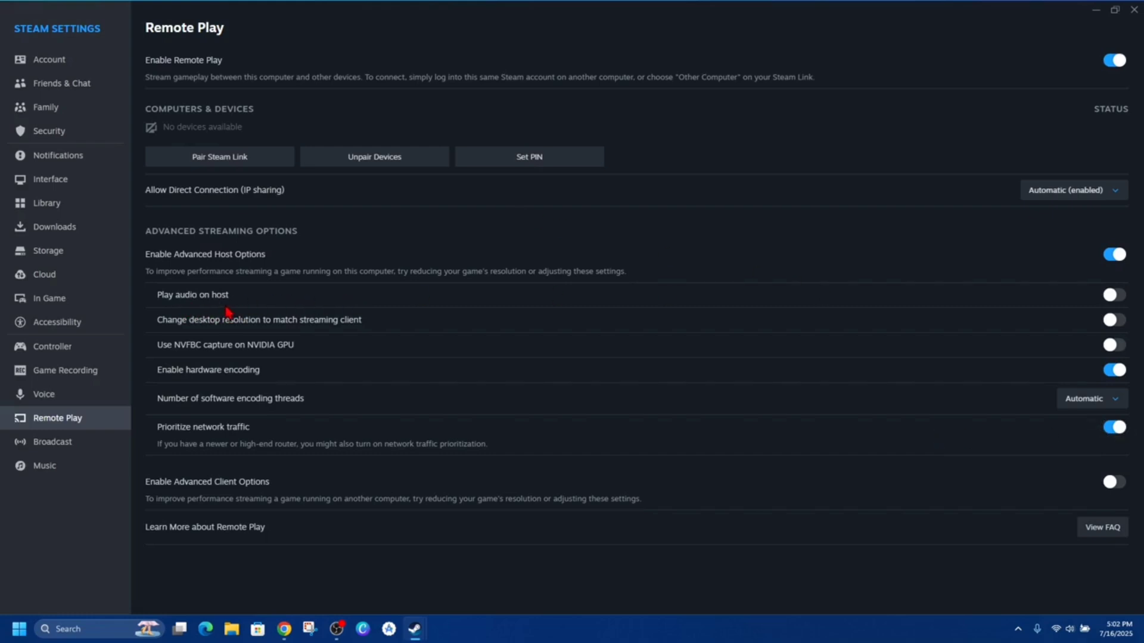
mouse_move(287, 332)
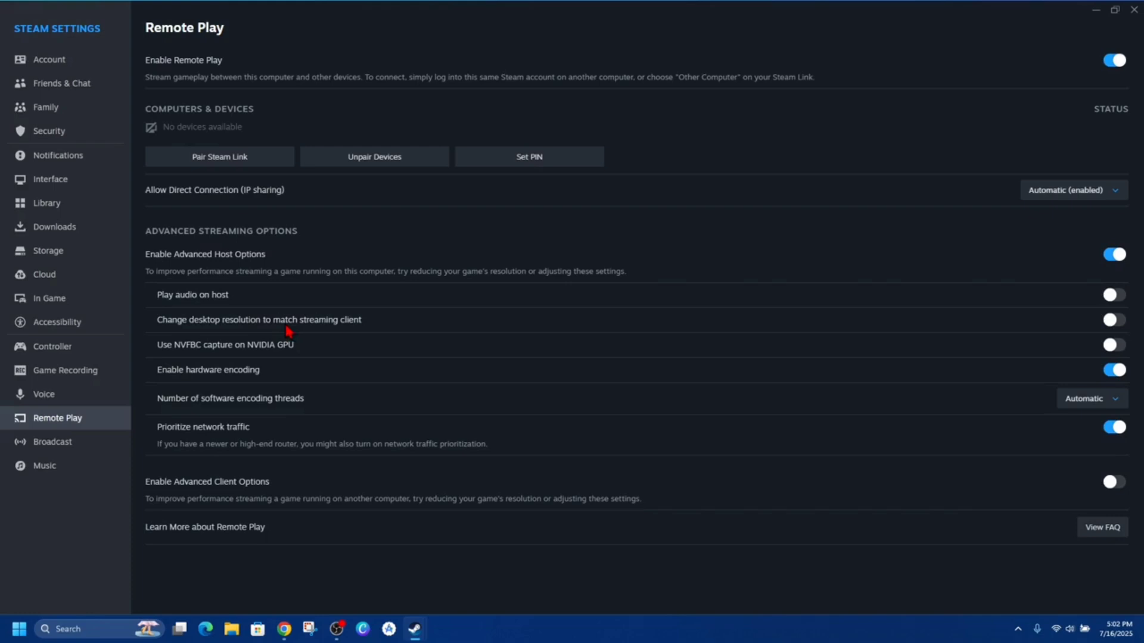
mouse_move(179, 364)
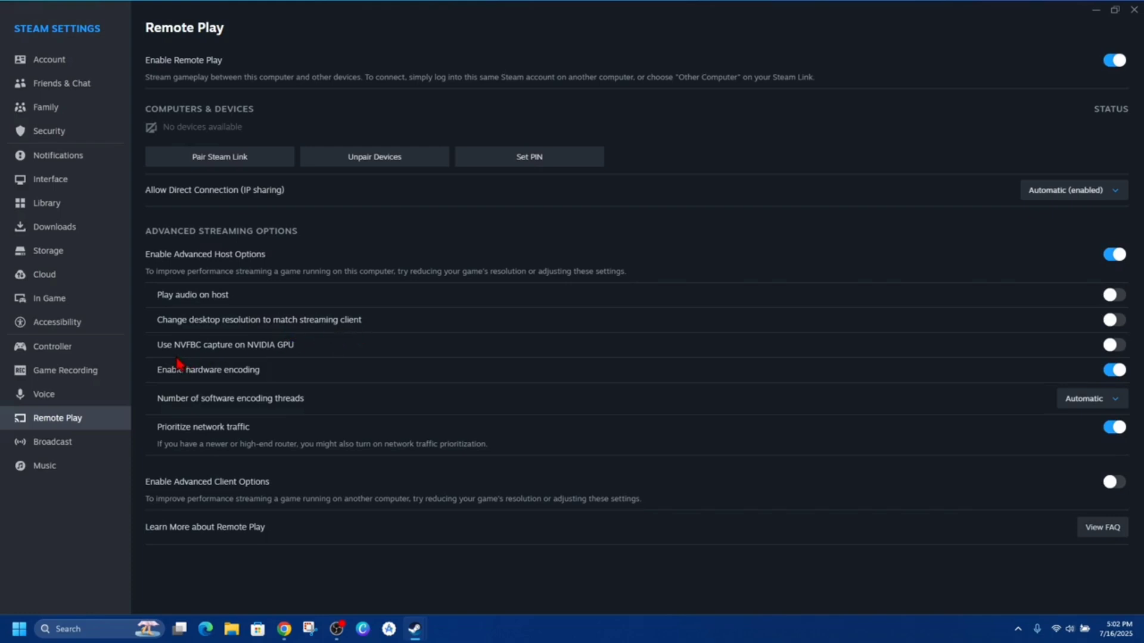
mouse_move(244, 358)
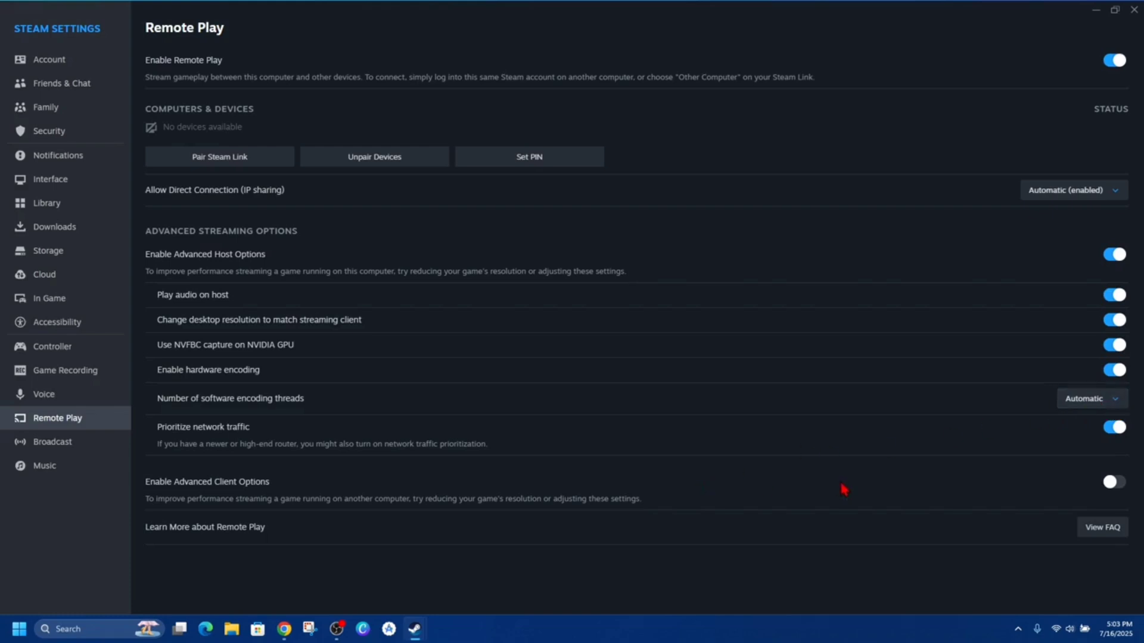
mouse_move(227, 490)
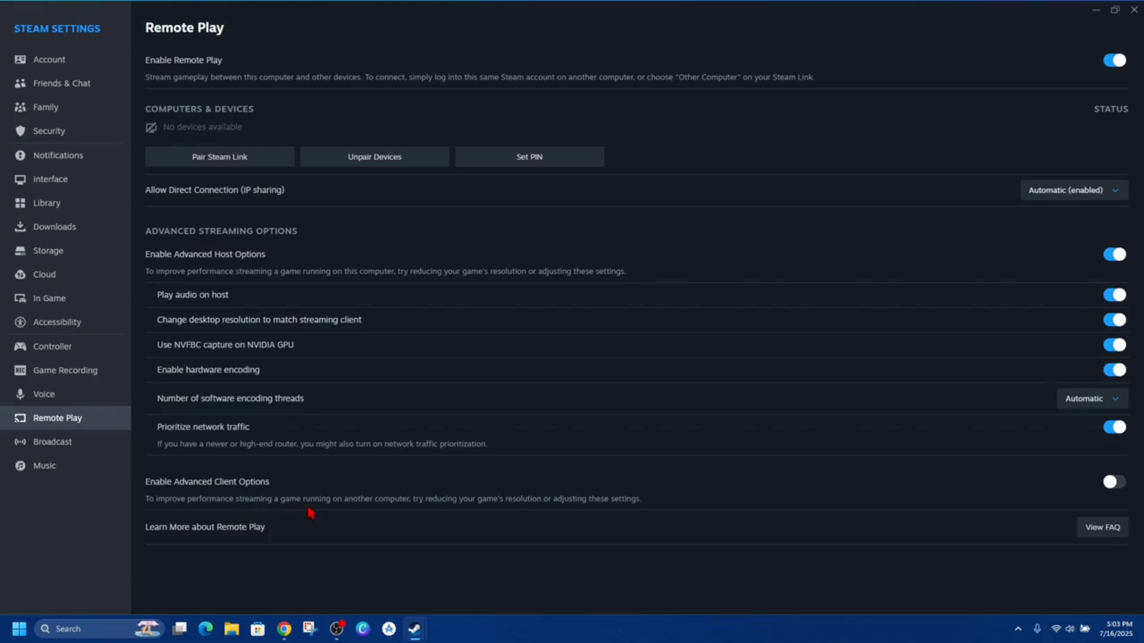
mouse_move(445, 513)
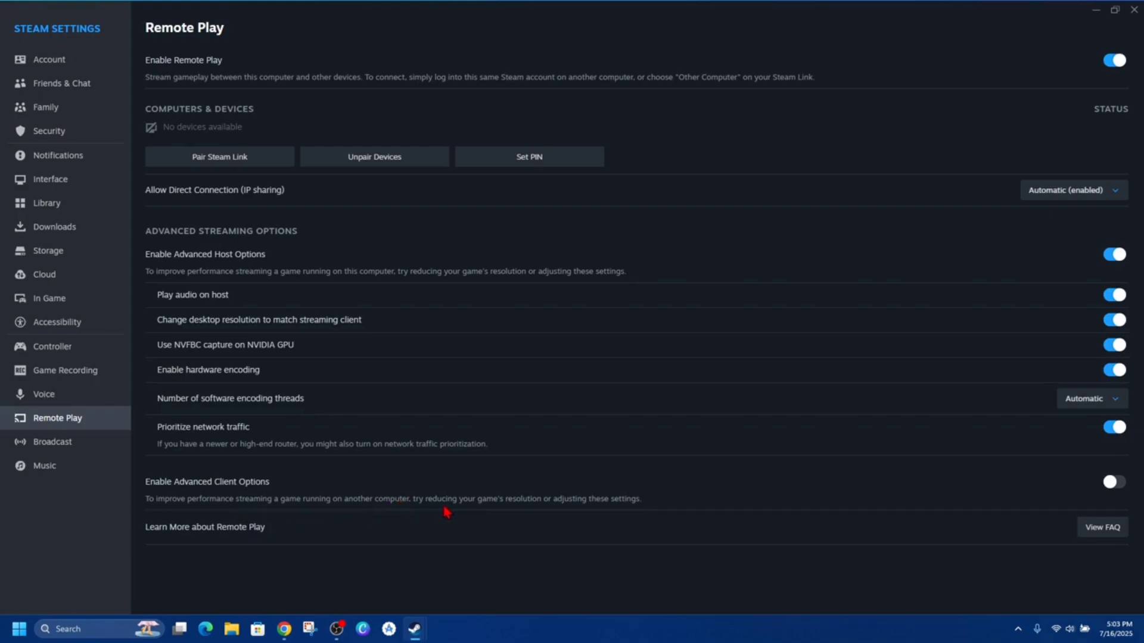
mouse_move(962, 497)
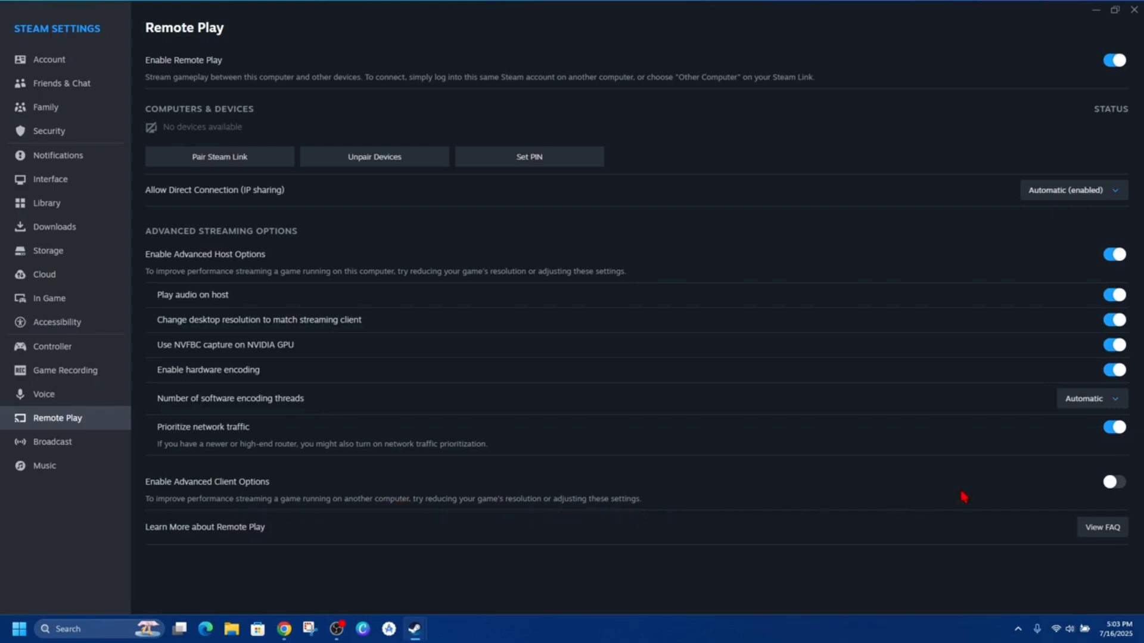
Turn on Enable Advanced Client Options and scroll down to the client streaming settings.
click(1109, 481)
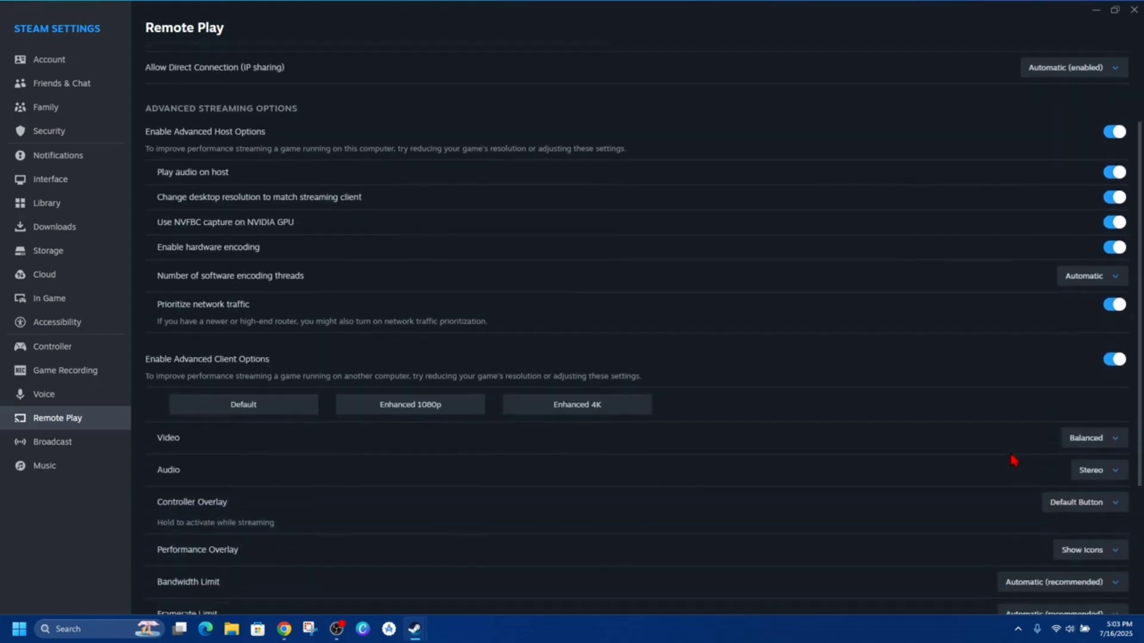
scroll(down, 3)
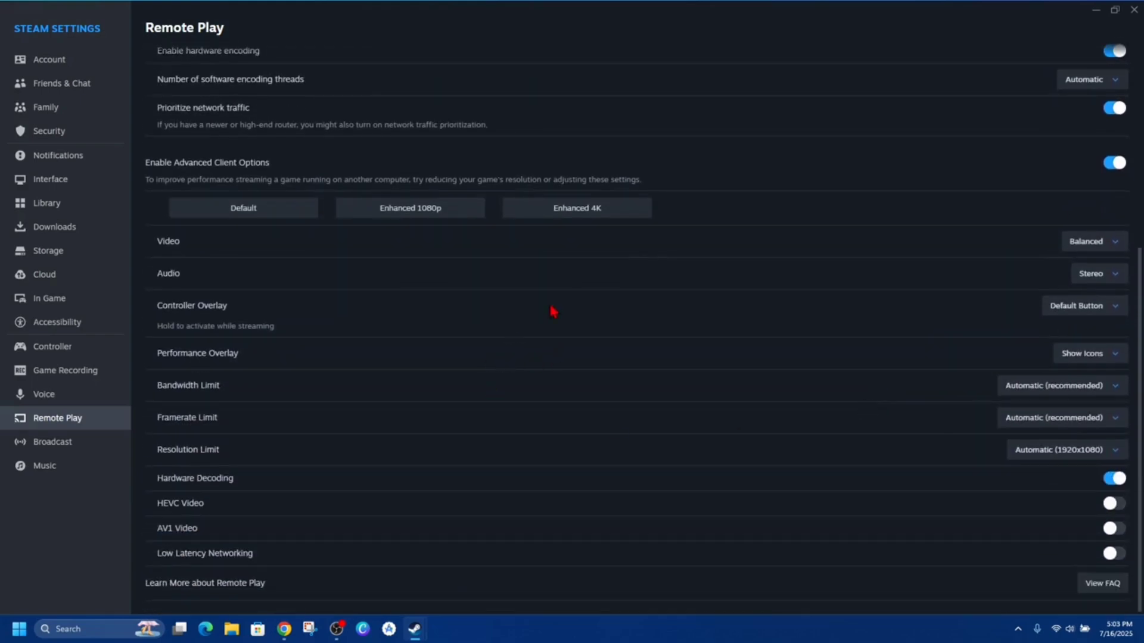
mouse_move(888, 263)
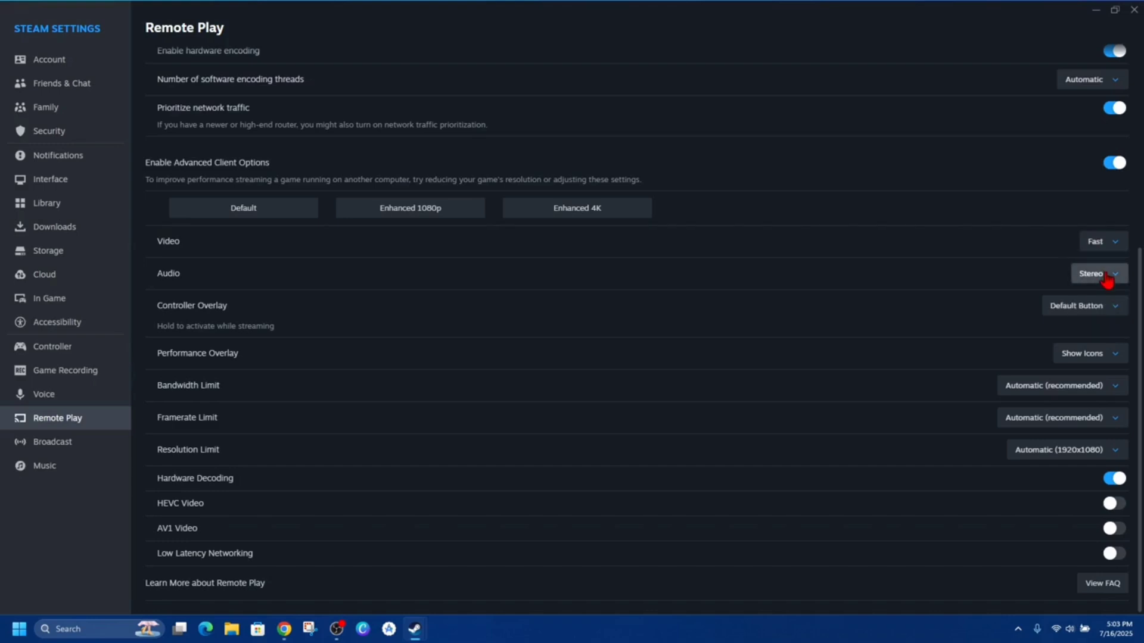
mouse_move(289, 396)
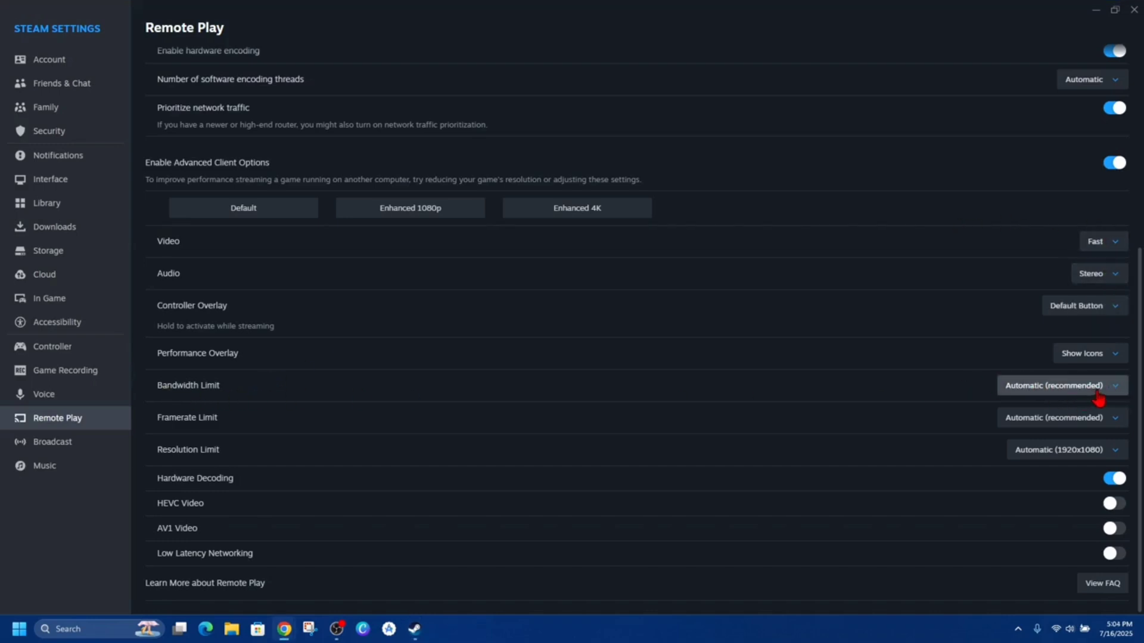
mouse_move(199, 462)
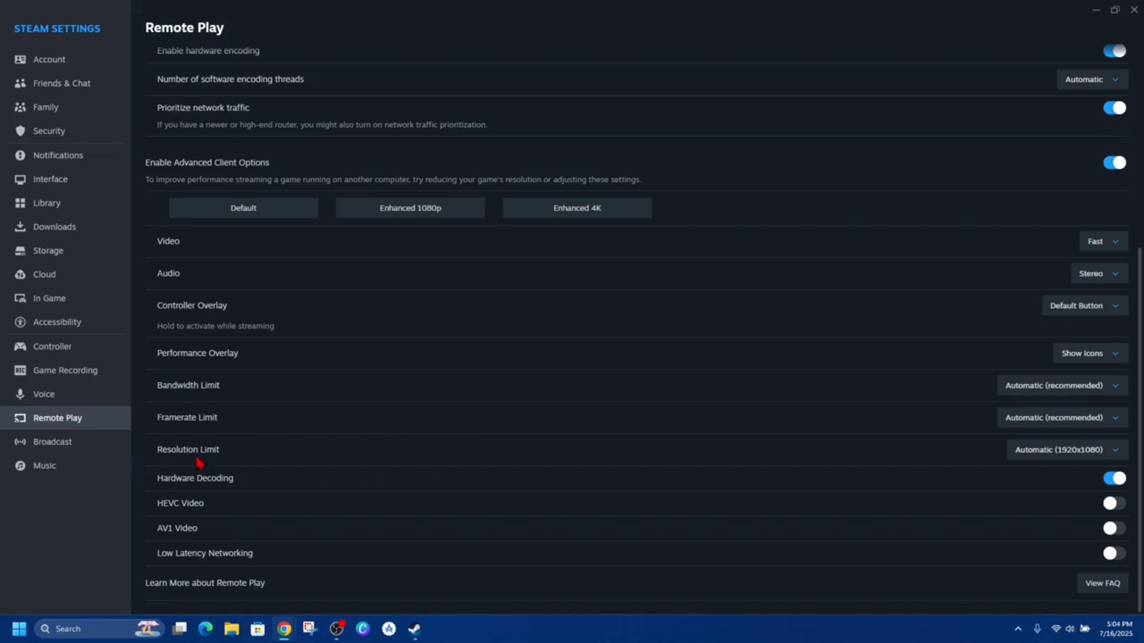
mouse_move(1063, 490)
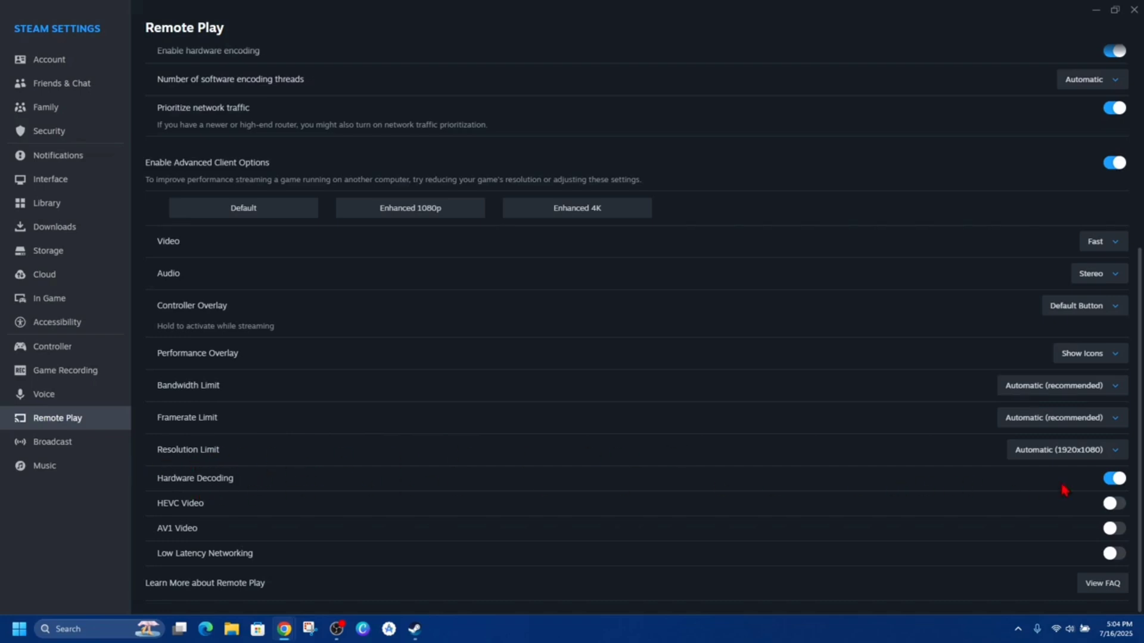
mouse_move(1014, 491)
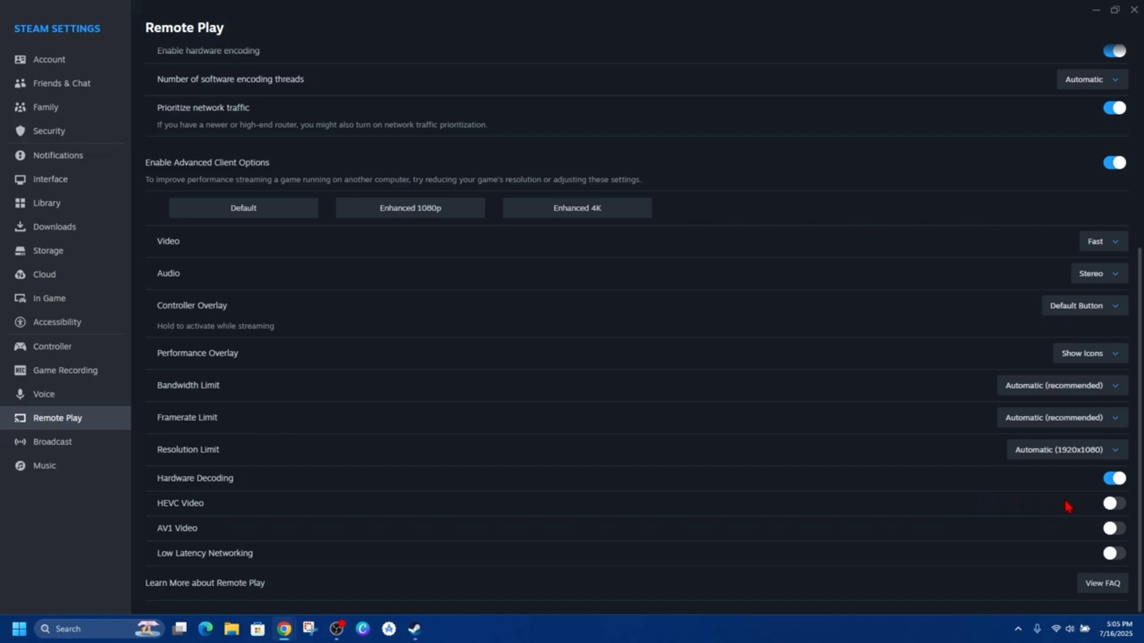
mouse_move(1065, 510)
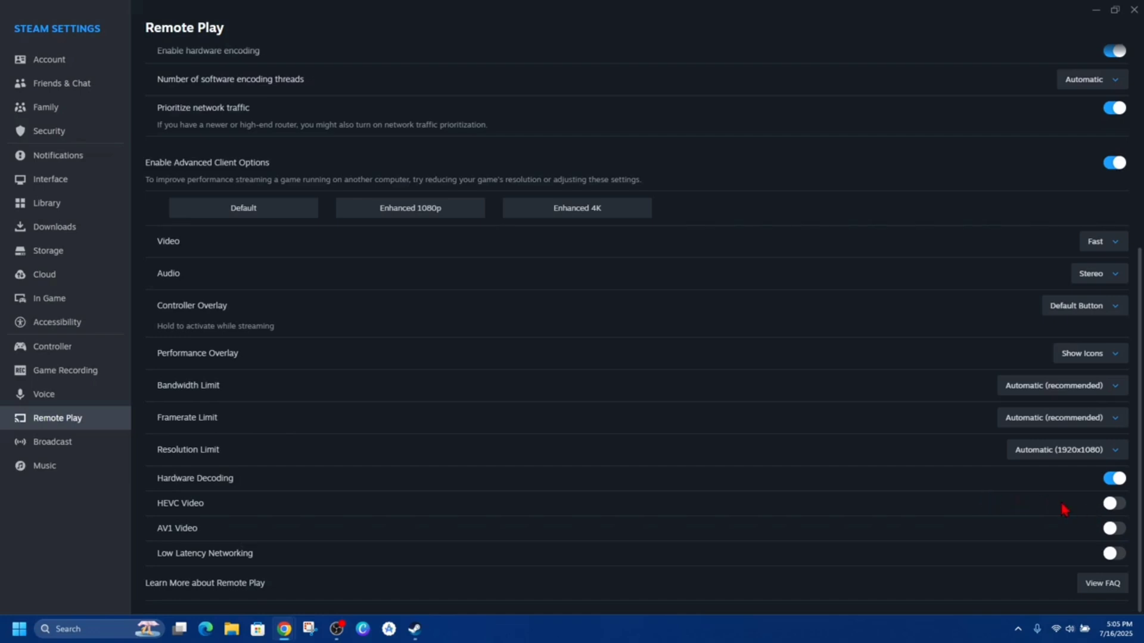
mouse_move(920, 496)
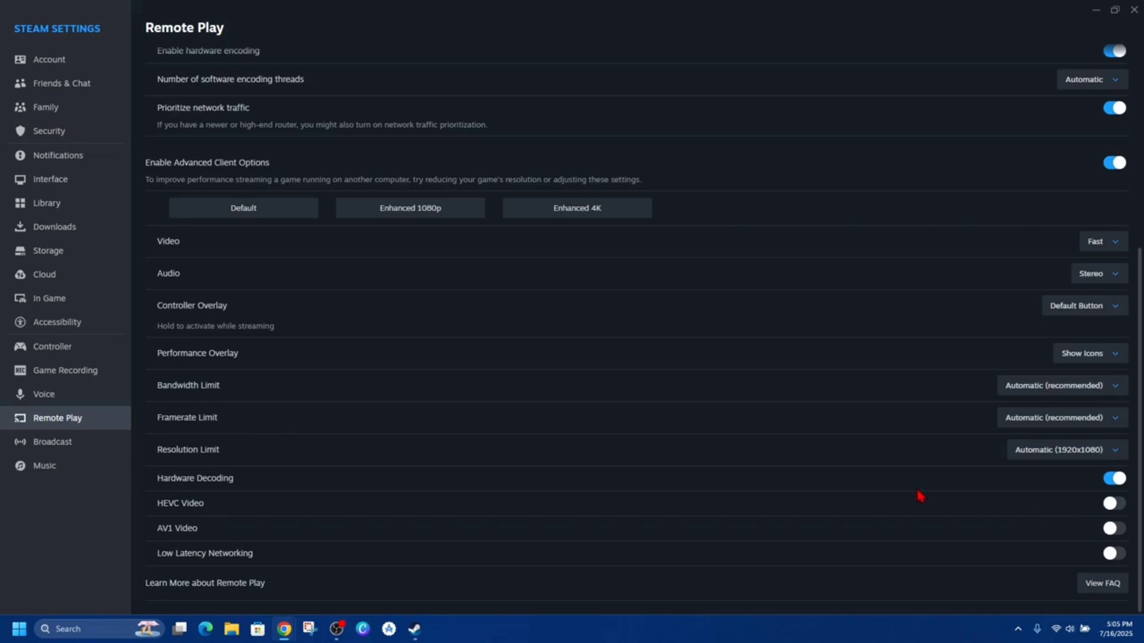
mouse_move(943, 499)
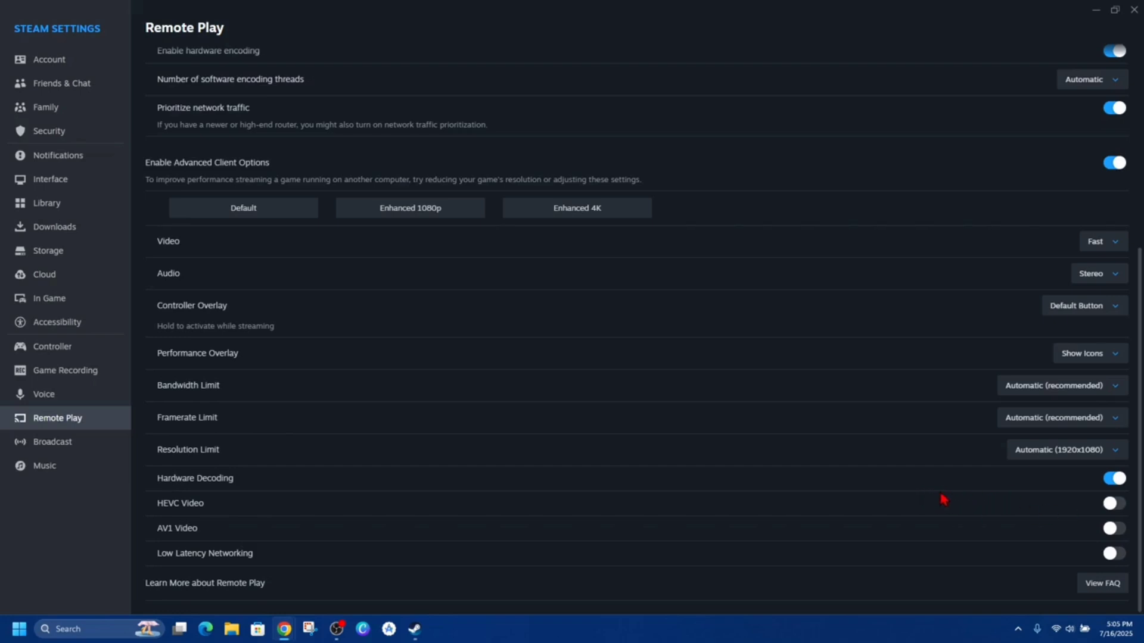
mouse_move(919, 507)
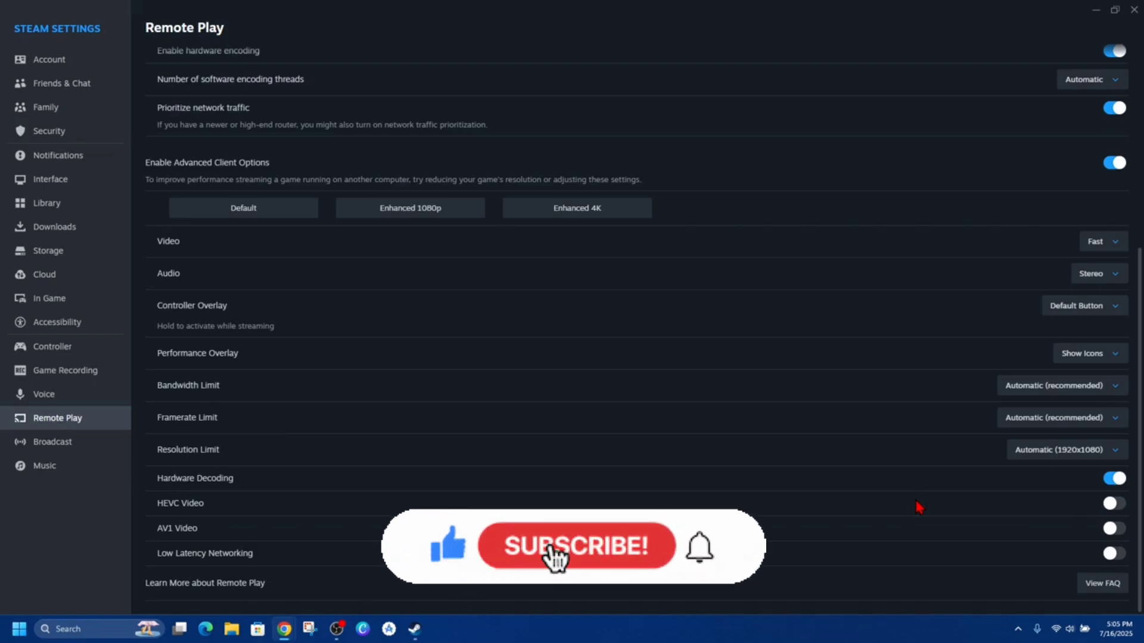
click(575, 546)
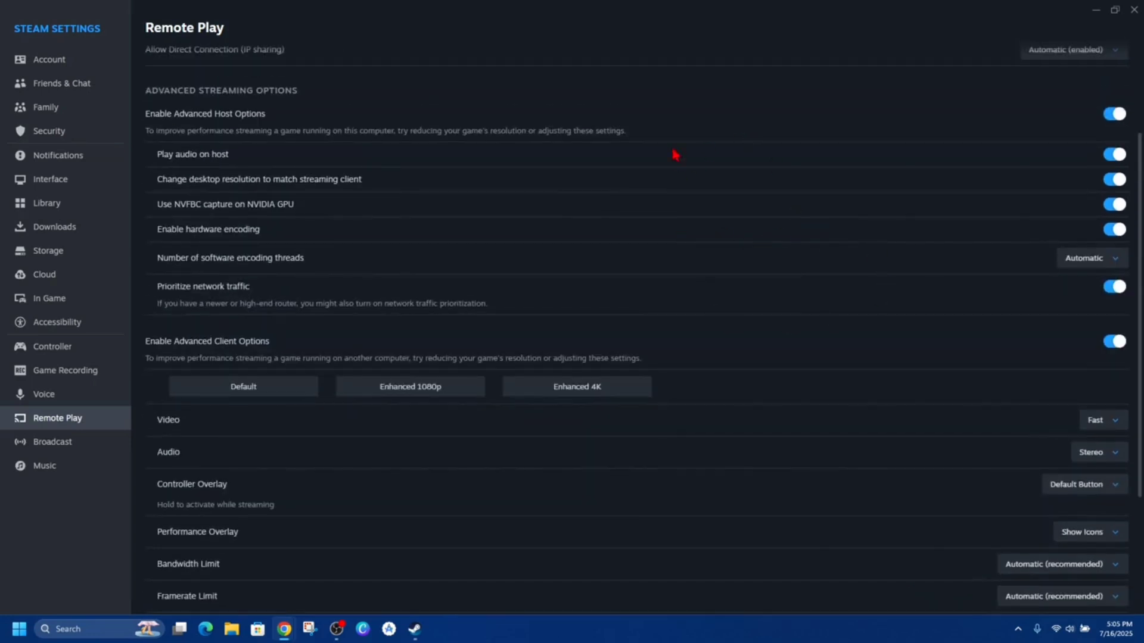
mouse_move(621, 307)
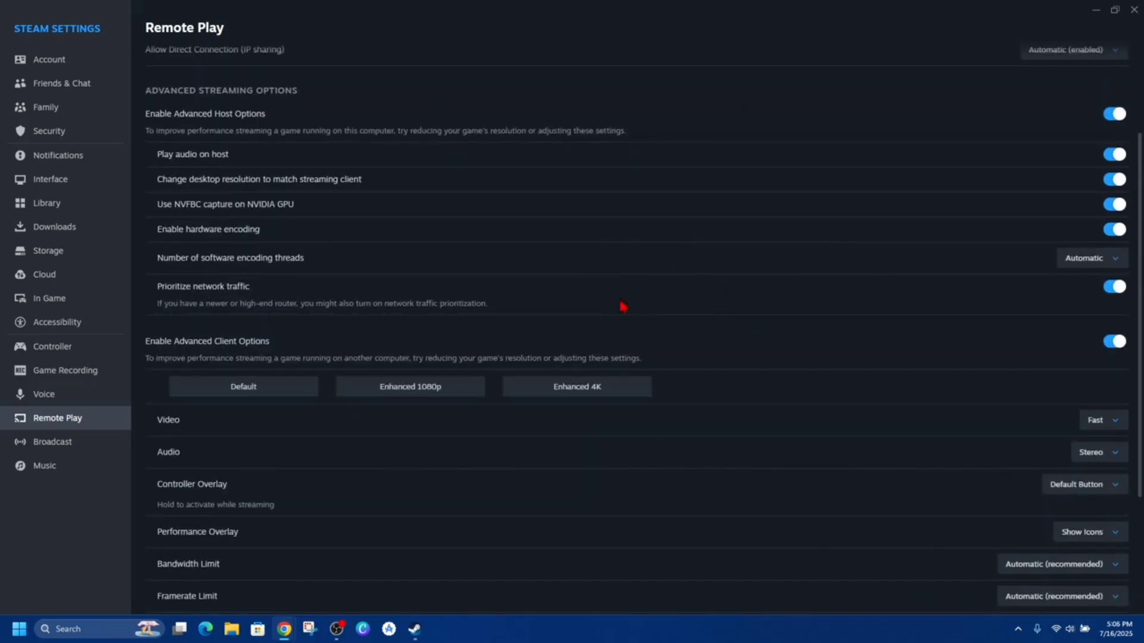